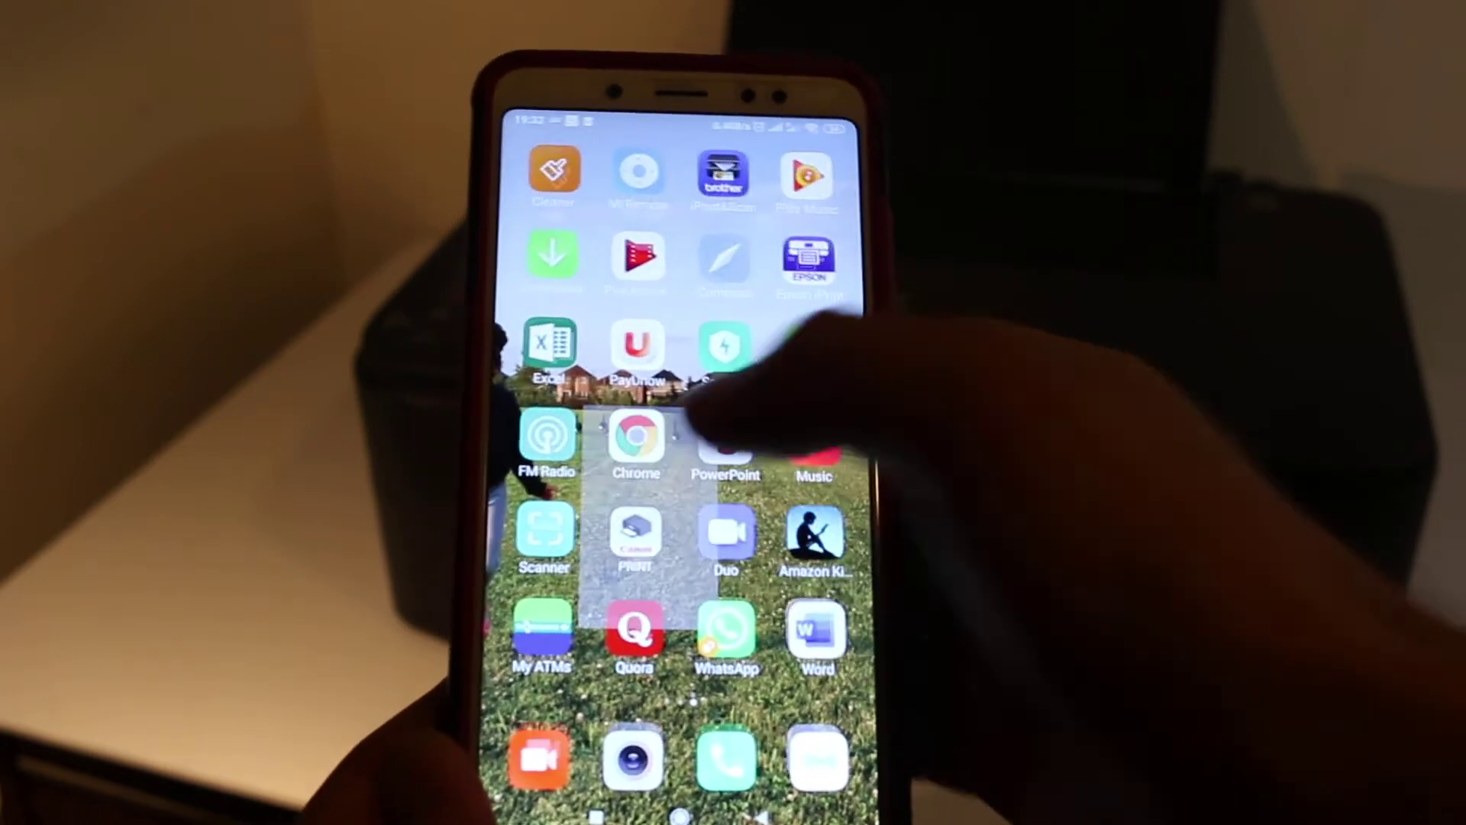
Step: Launch Canon PRINT from the home screen to reach its TS3300 home menu
click(635, 542)
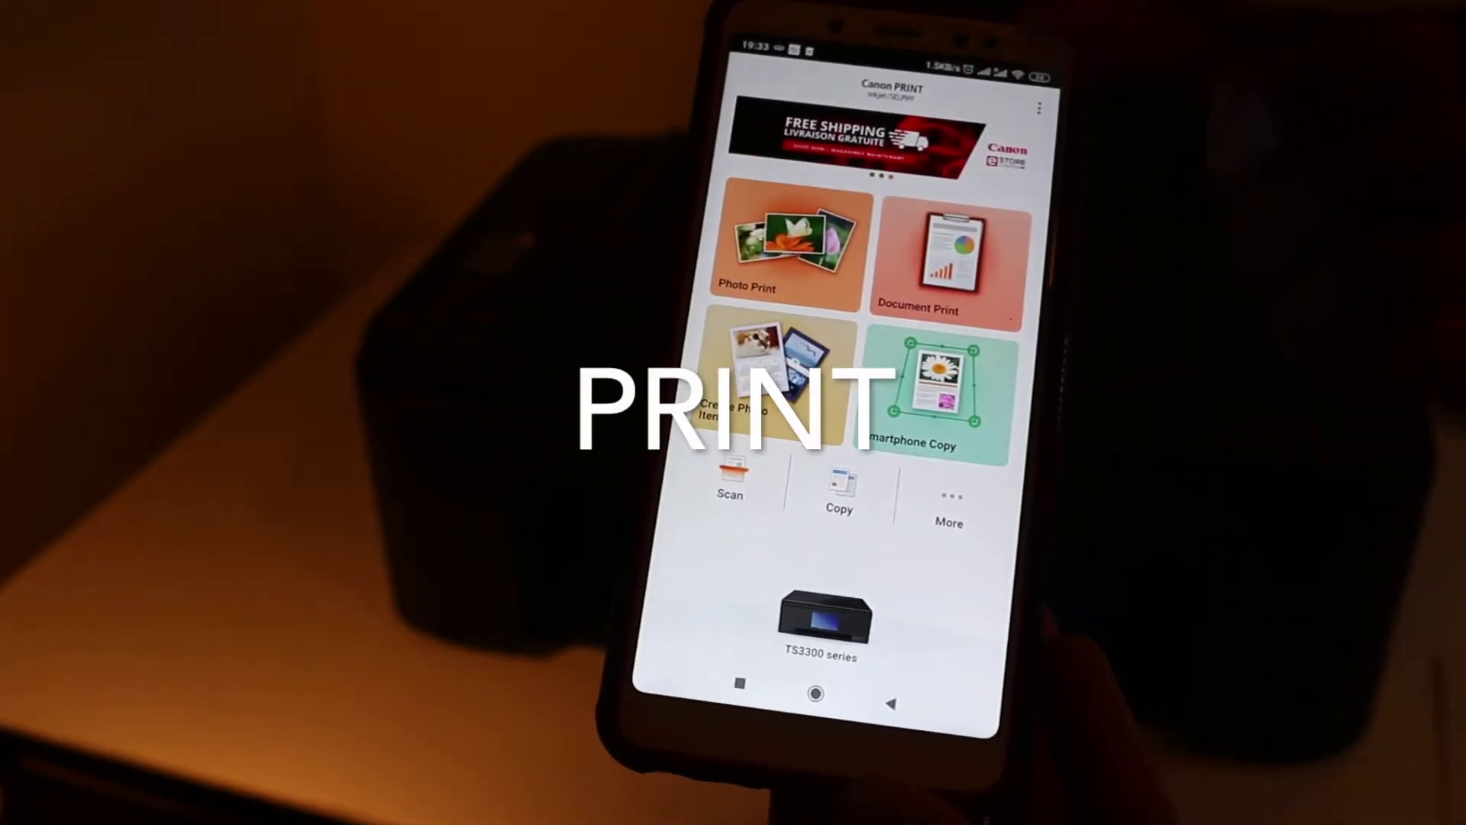
Step: Choose Document Print to pick a document and reach its print settings
click(947, 253)
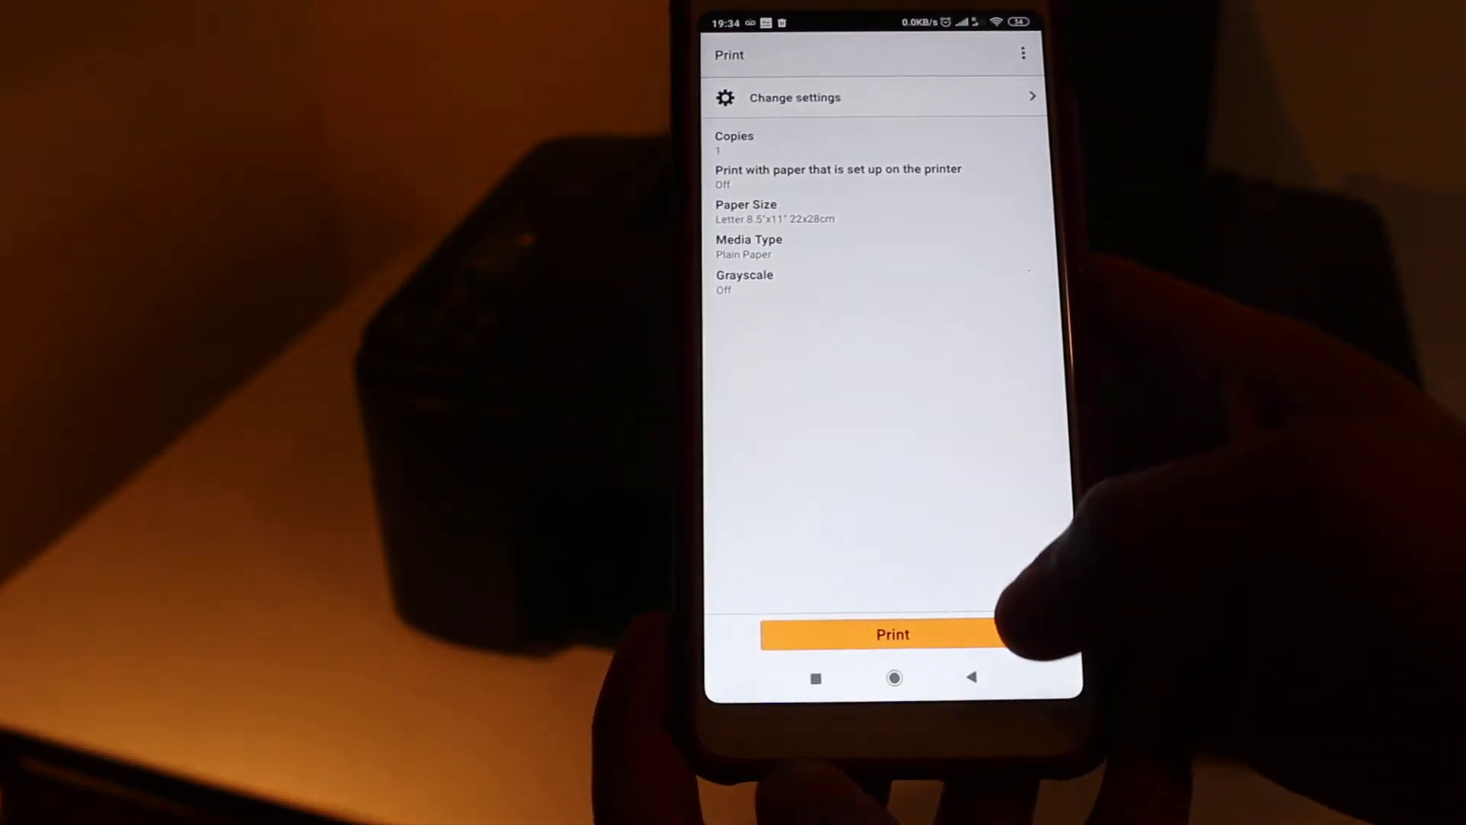
Step: Print one copy on Letter plain paper to the TS3300 printer
click(892, 634)
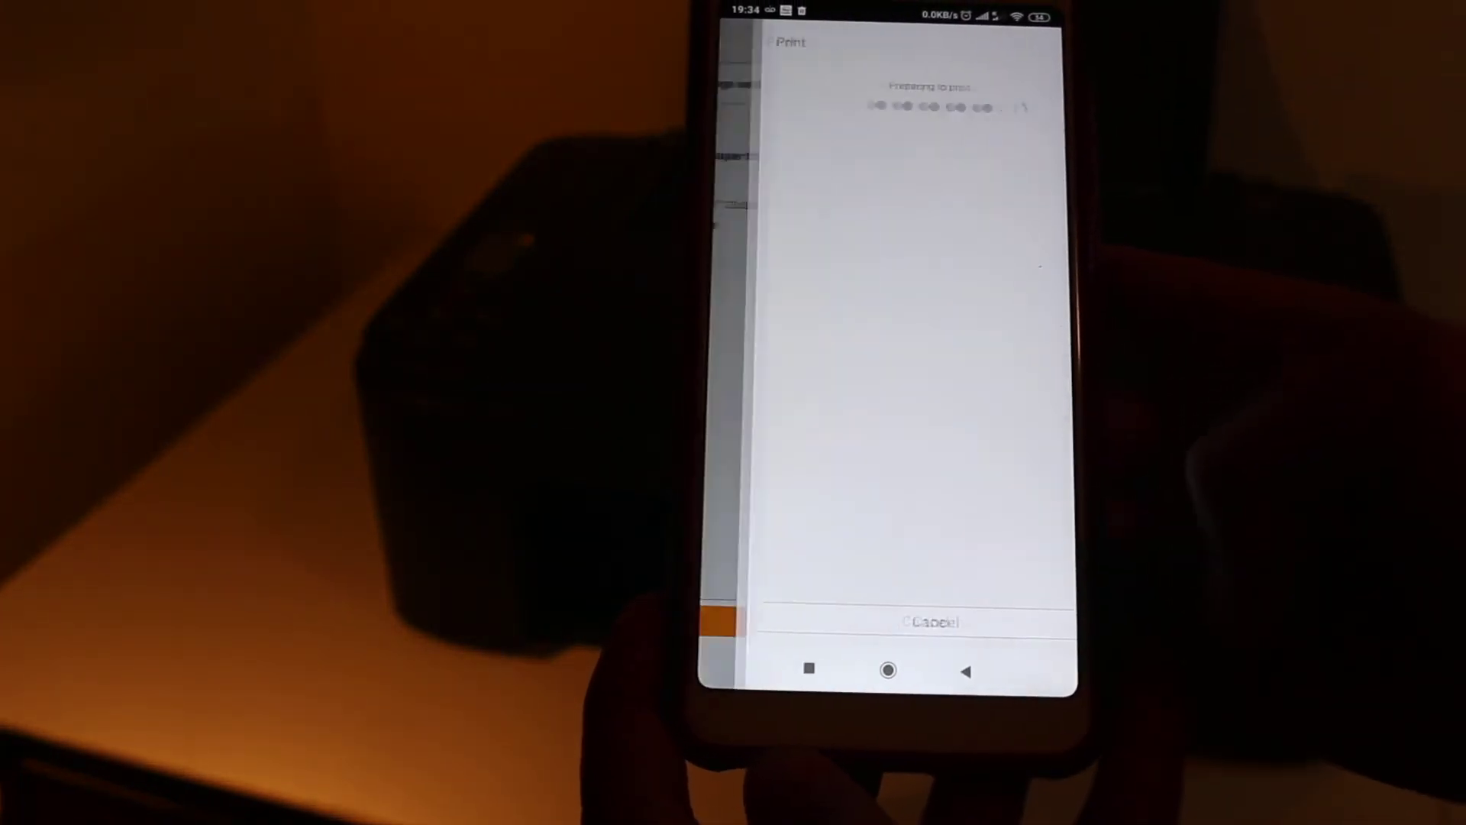